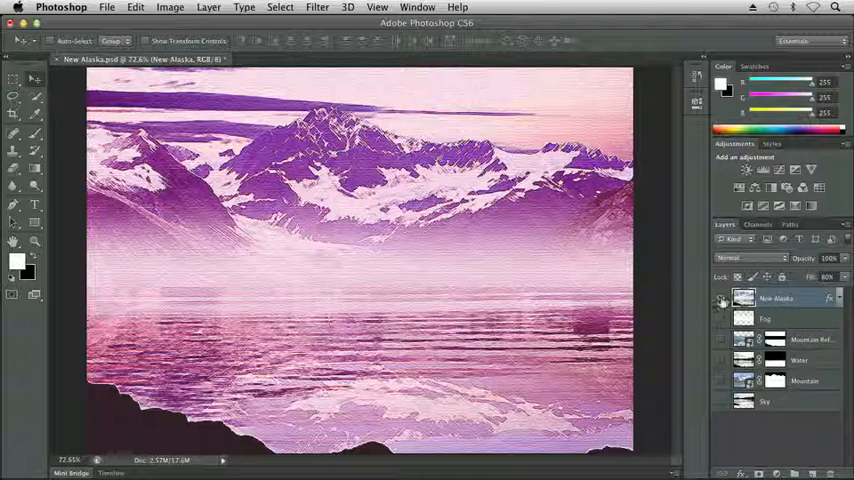
# Hide the purple-tinted New Alaska layer and select the Fog layer
pyautogui.click(720, 298)
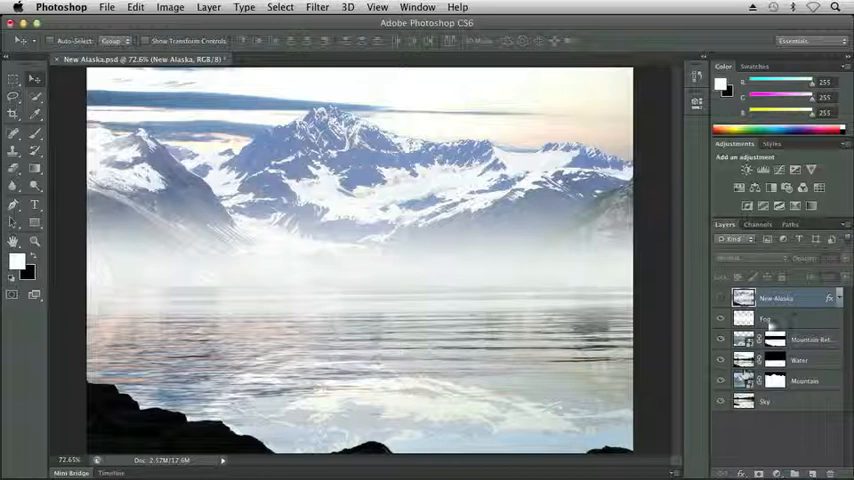
pyautogui.click(780, 318)
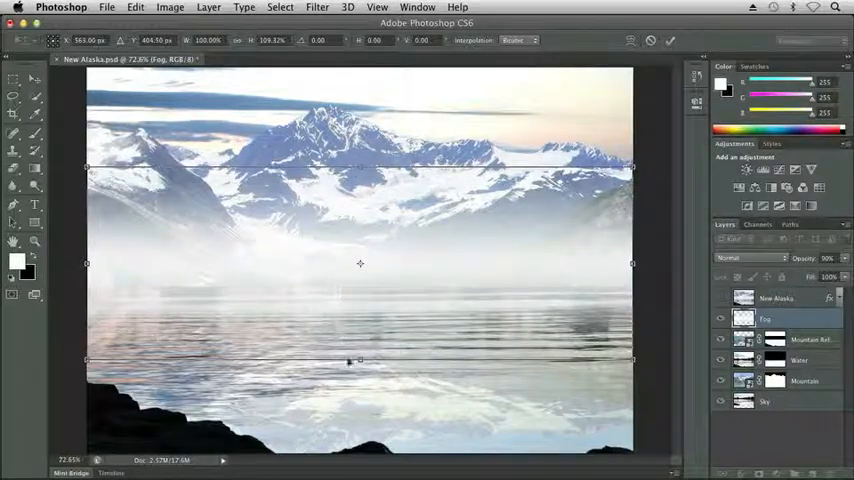
# Drag the fog layer down so the mist hangs over the lake
pyautogui.moveTo(360, 360); pyautogui.dragTo(360, 420)
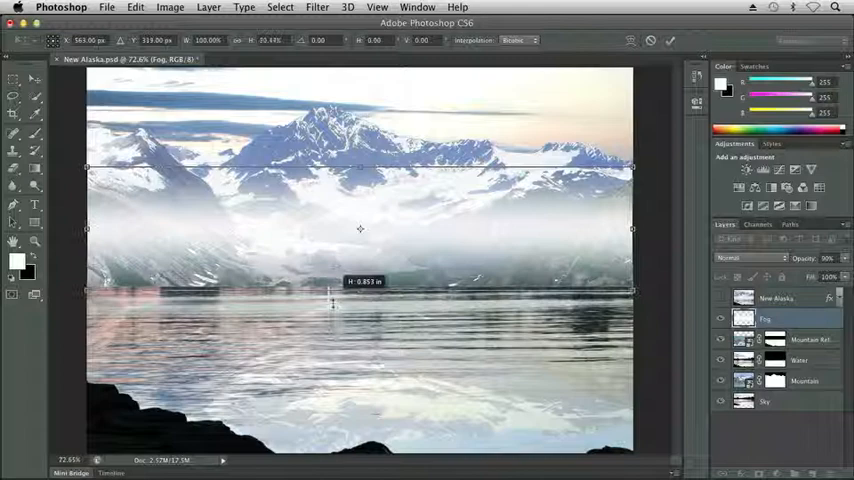
pyautogui.moveTo(360, 292); pyautogui.dragTo(360, 418)
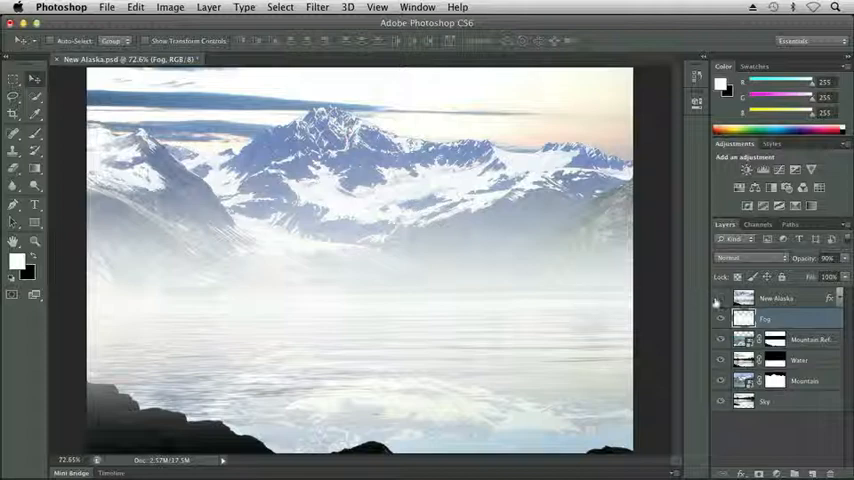
# Show the purple-tinted New Alaska layer to compare, then hide it again
pyautogui.click(720, 298)
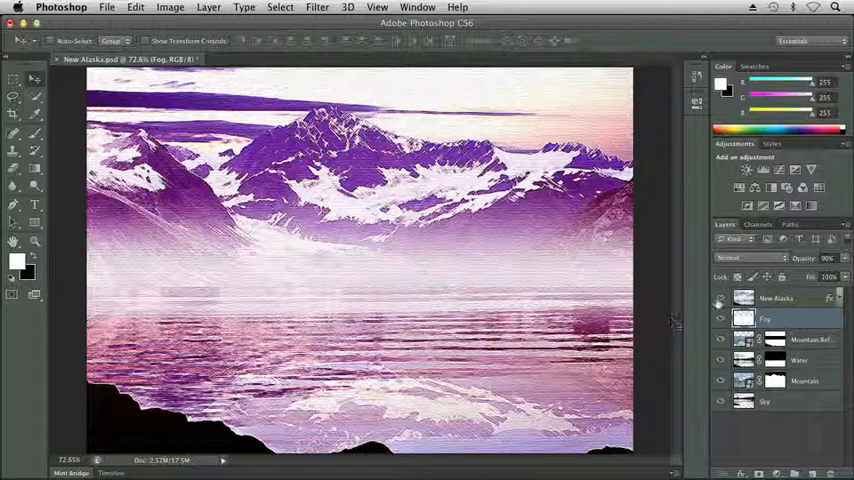
pyautogui.click(720, 318)
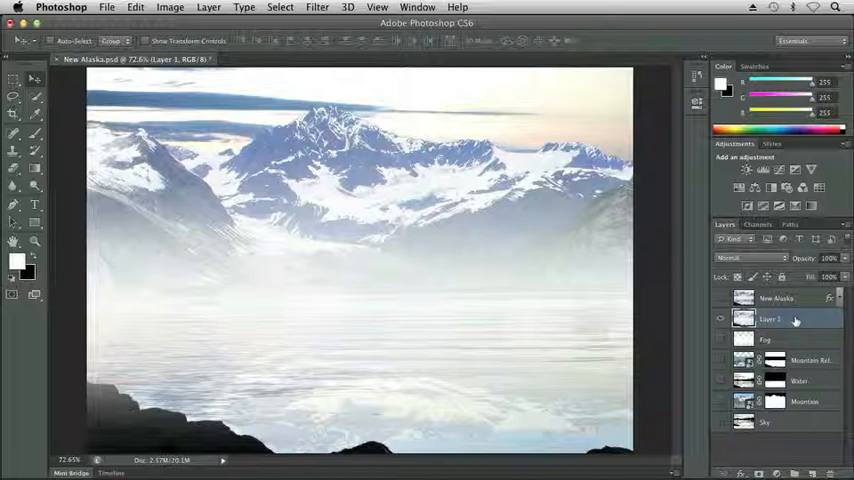
# Bring up the layer options for Layer 1 to add a colour overlay
pyautogui.rightClick(796, 320)
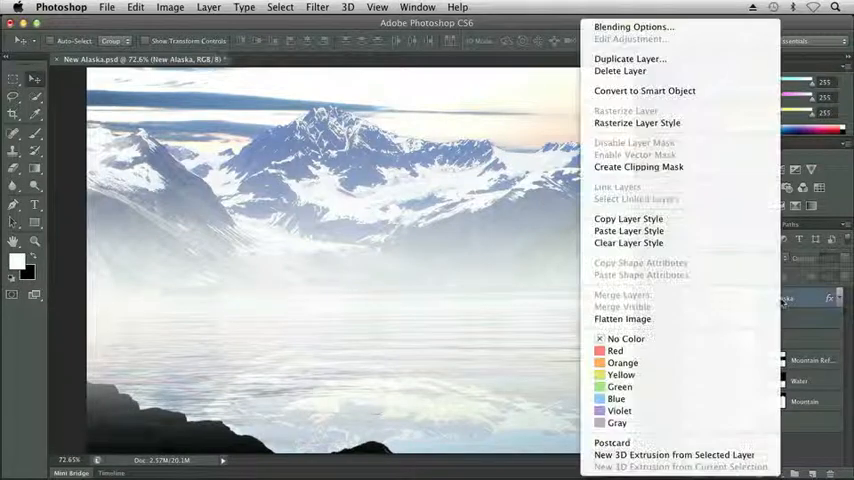
pyautogui.moveTo(628, 220)
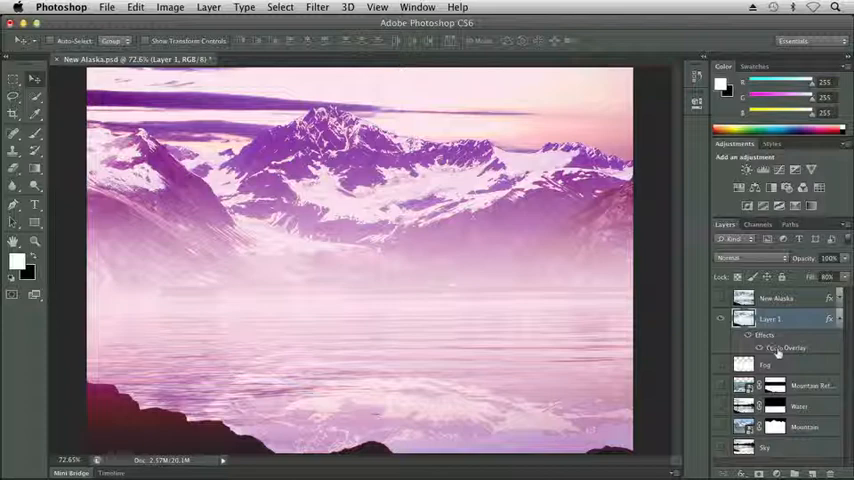
# Open Layer 1's Color Overlay settings and its colour picker
pyautogui.doubleClick(786, 348)
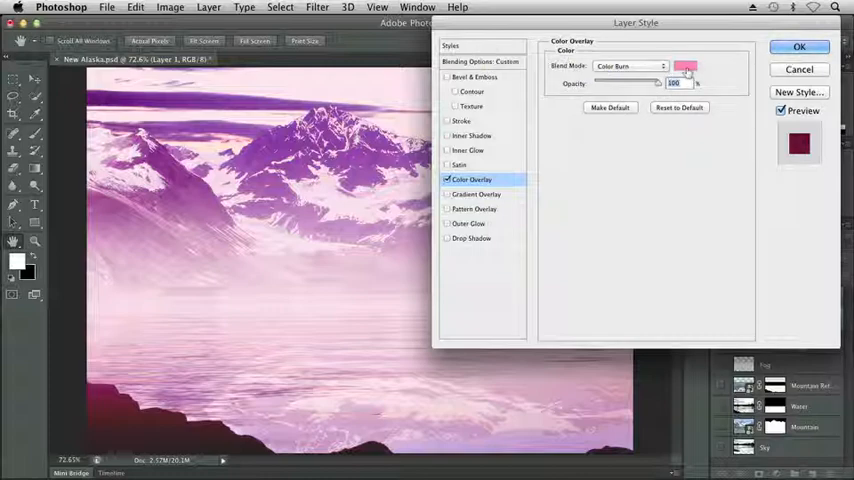
pyautogui.click(684, 66)
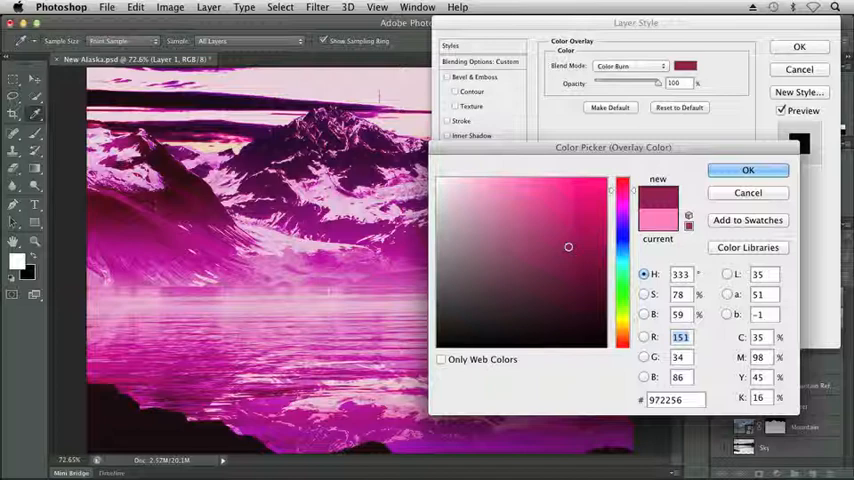
# Choose a softer, lighter pink for the overlay and confirm the colour
pyautogui.click(572, 238)
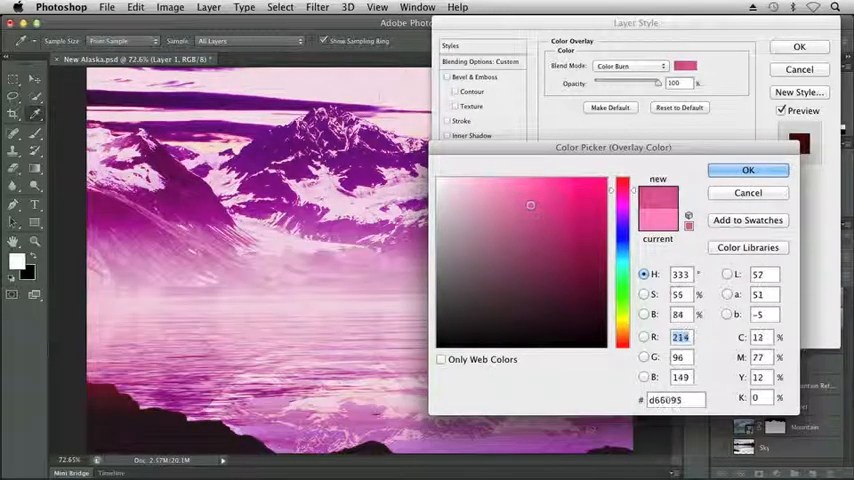
pyautogui.click(524, 200)
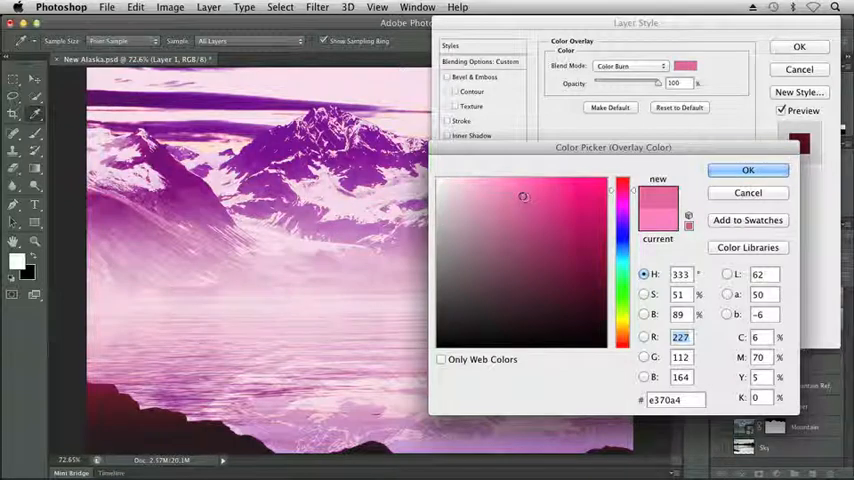
pyautogui.click(520, 200)
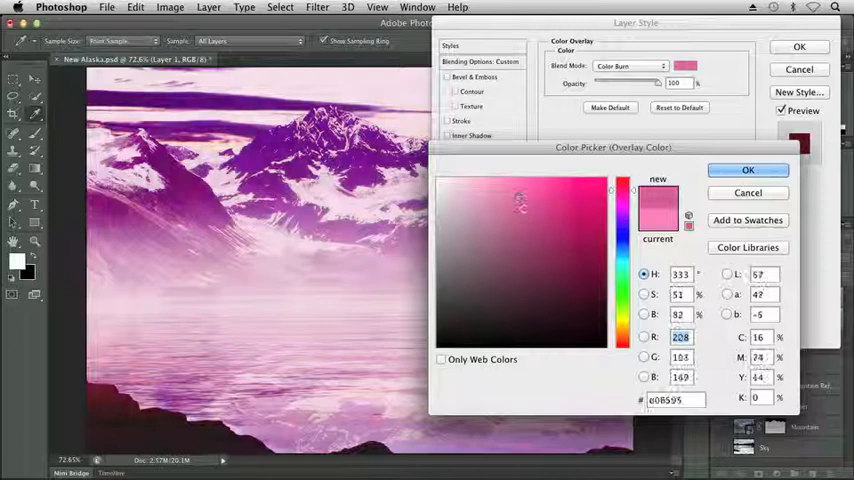
pyautogui.click(524, 212)
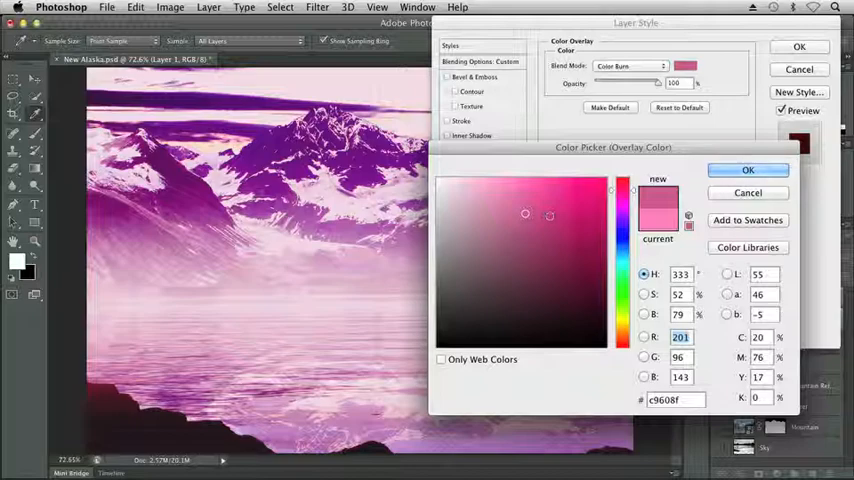
pyautogui.click(748, 168)
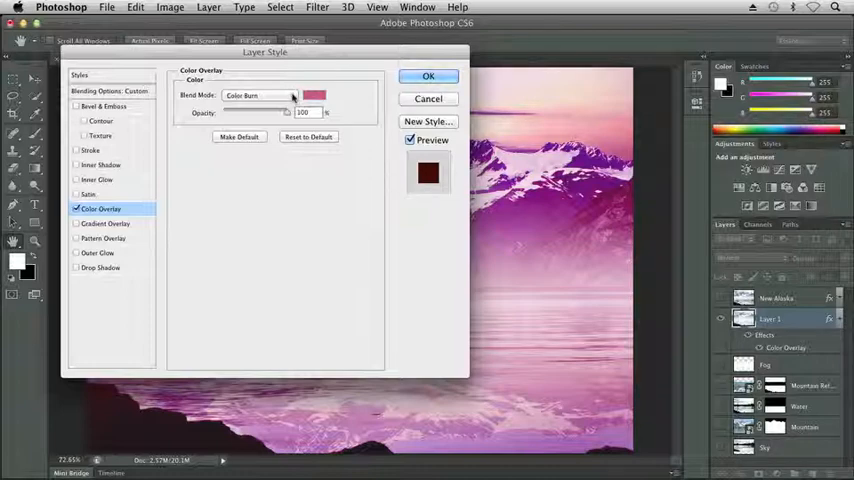
# Try Overlay, Soft Light, Linear Light and Pin Light blends, lowering then restoring opacity to 100%
pyautogui.click(260, 96)
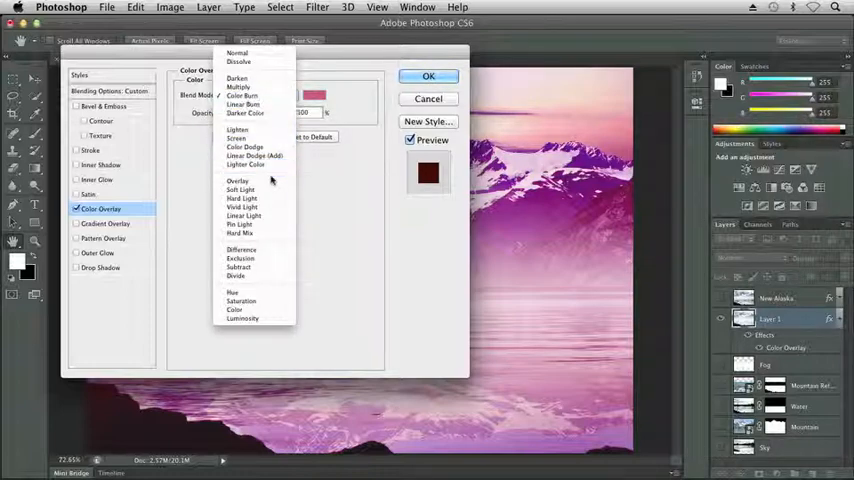
pyautogui.click(236, 180)
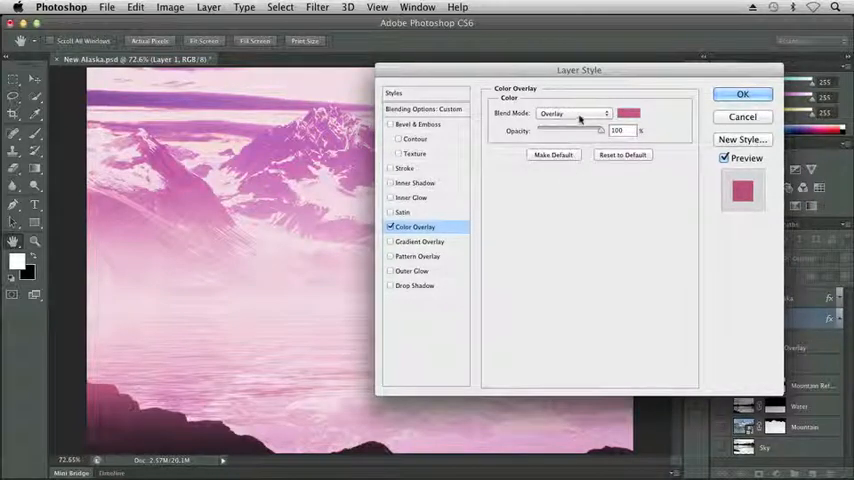
pyautogui.click(572, 112)
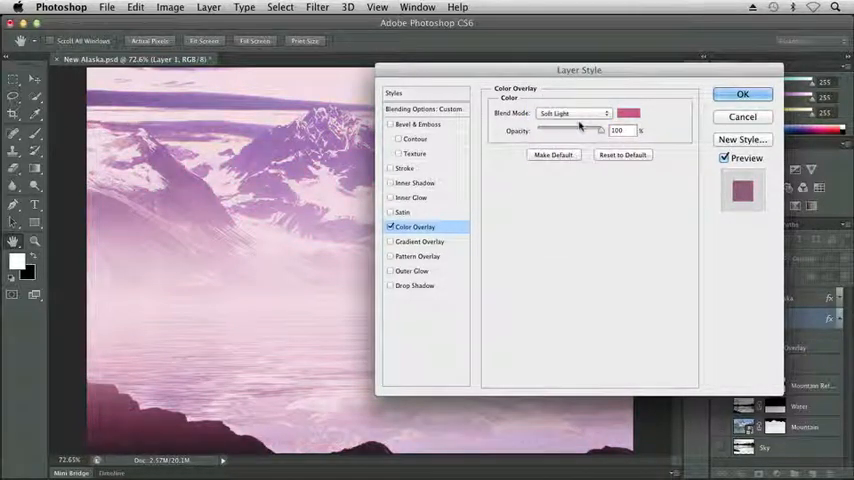
pyautogui.click(572, 112)
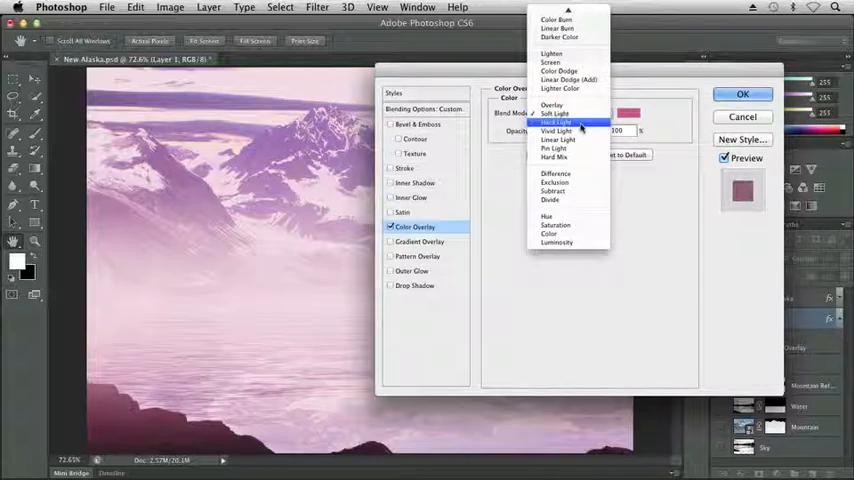
pyautogui.click(556, 112)
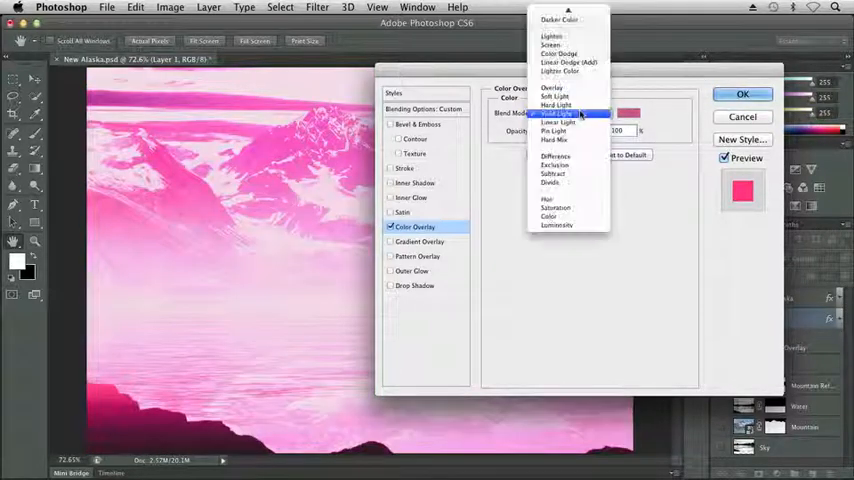
pyautogui.click(558, 122)
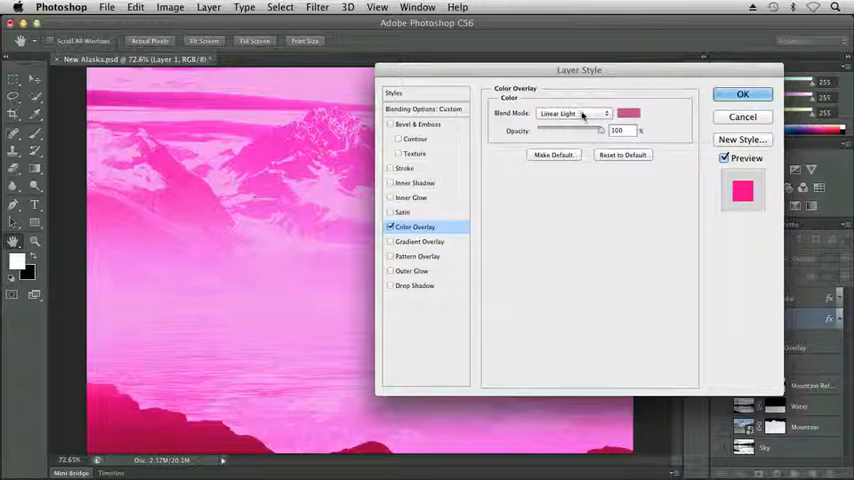
pyautogui.click(572, 112)
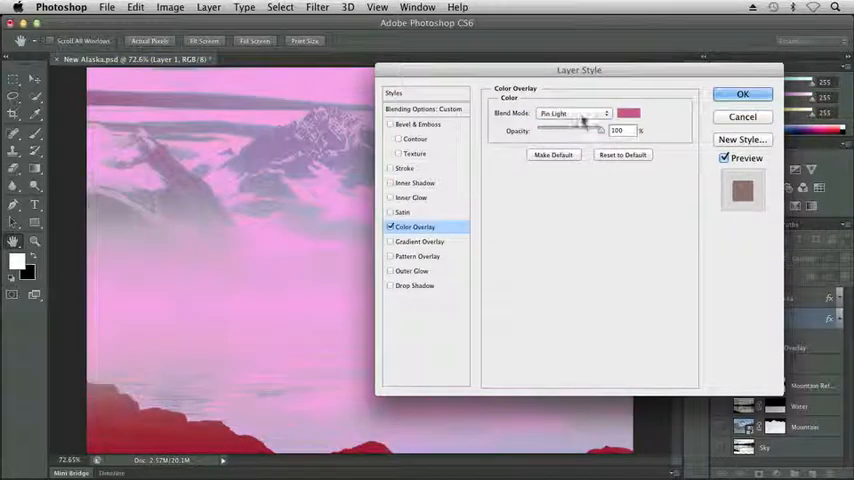
pyautogui.moveTo(580, 70); pyautogui.dragTo(646, 112)
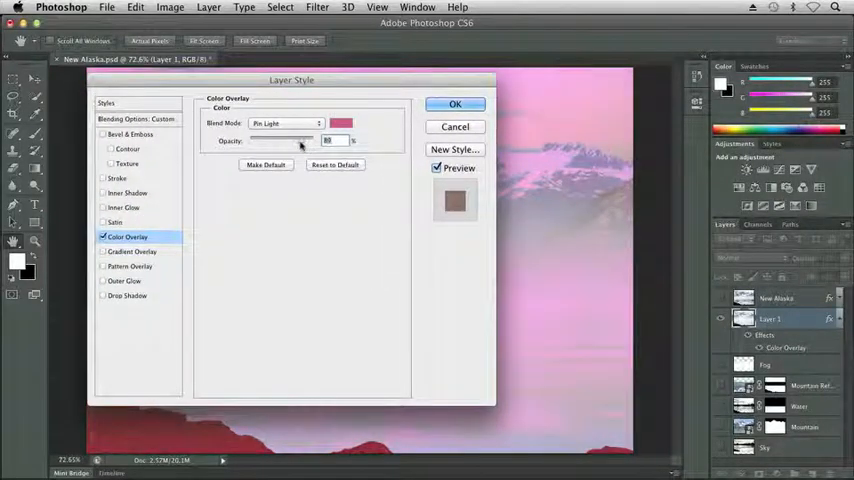
pyautogui.moveTo(310, 140); pyautogui.dragTo(308, 140)
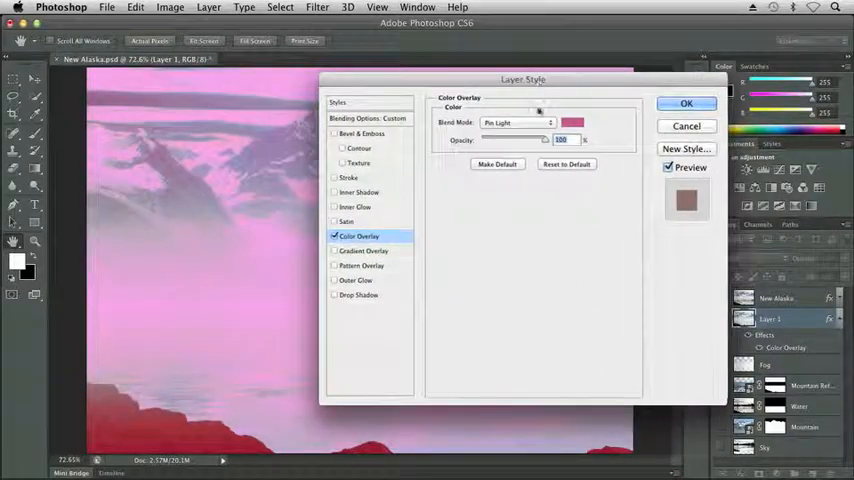
# Cycle through Difference, Subtract, Divide, Hue, Saturation, Color and Luminosity blend modes
pyautogui.click(518, 122)
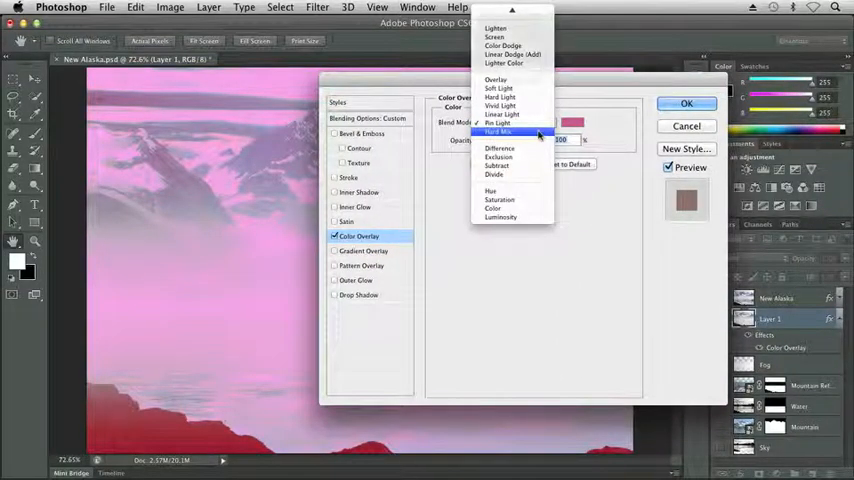
pyautogui.click(500, 140)
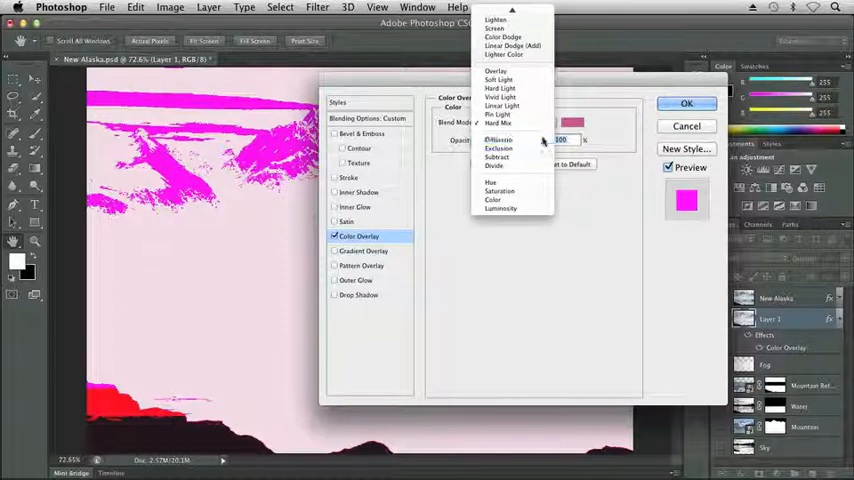
pyautogui.click(498, 140)
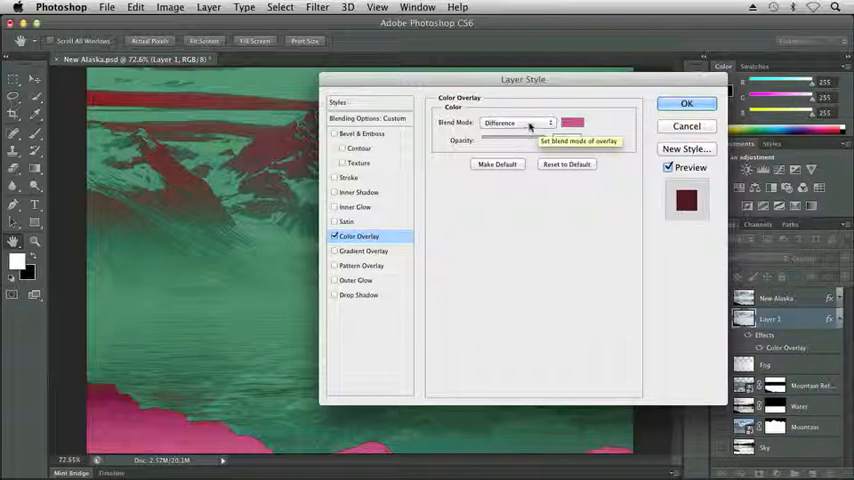
pyautogui.click(516, 122)
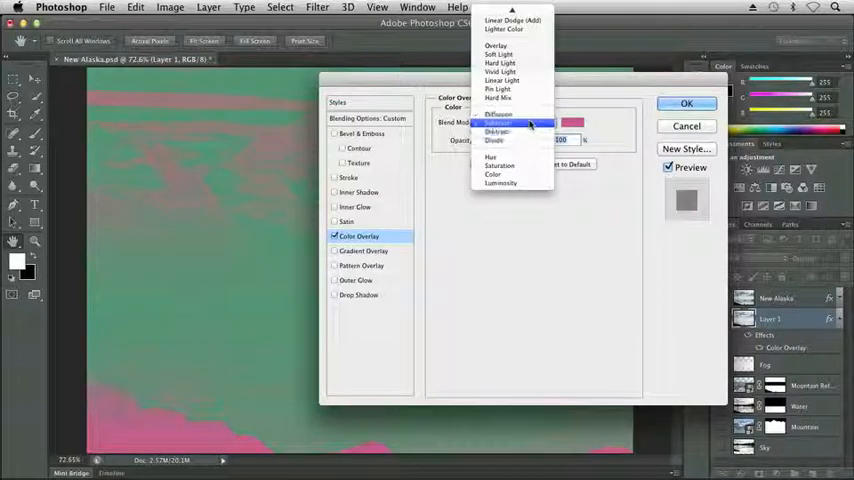
pyautogui.click(496, 122)
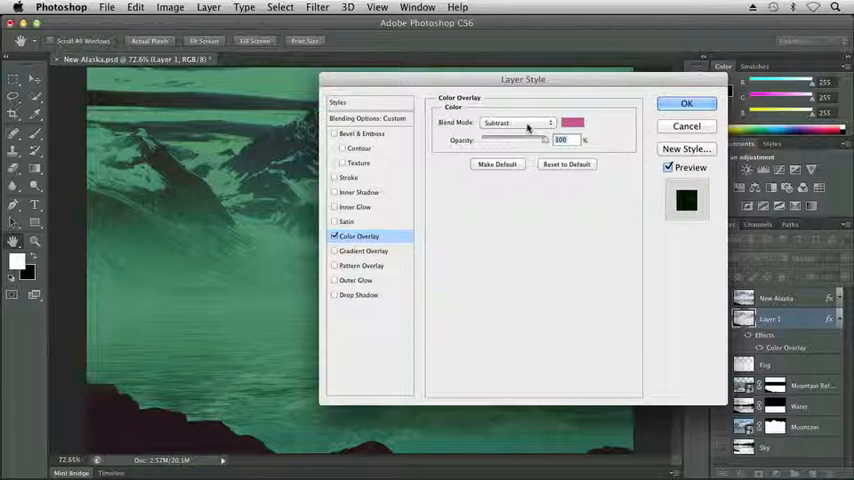
pyautogui.click(516, 122)
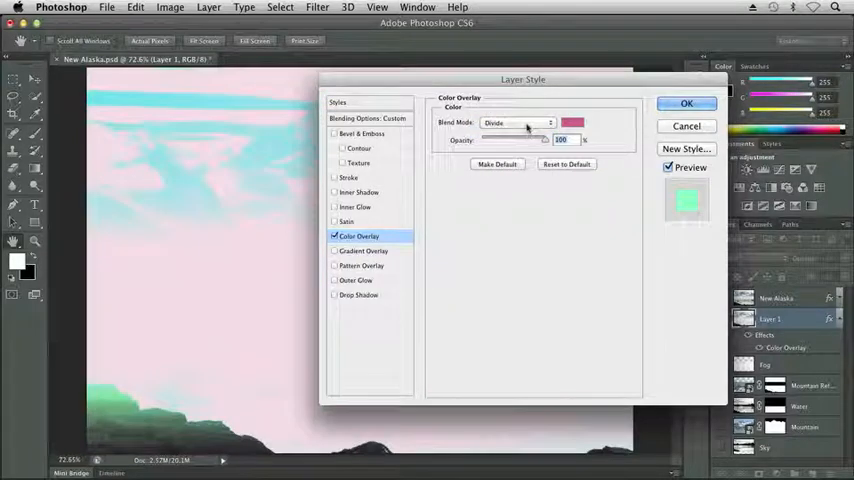
pyautogui.click(516, 122)
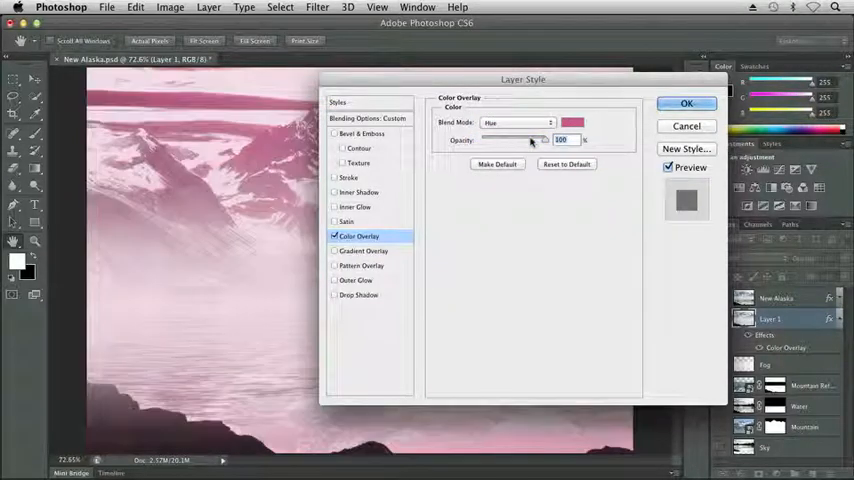
pyautogui.click(516, 122)
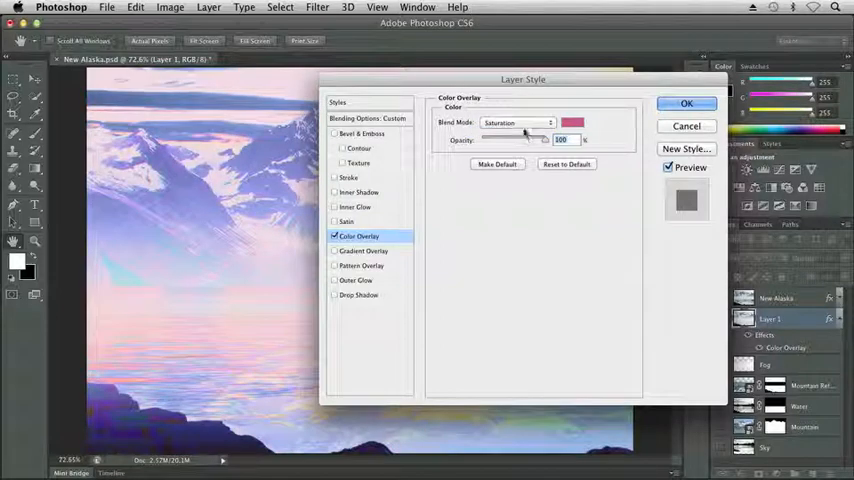
pyautogui.click(516, 122)
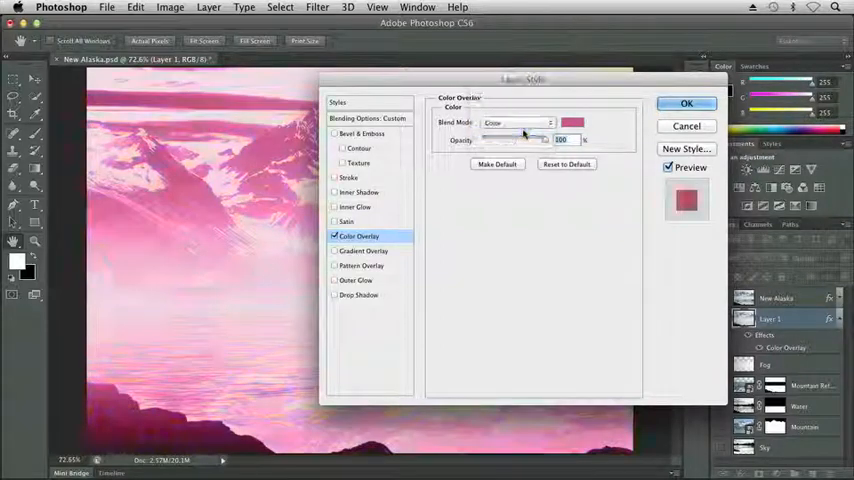
pyautogui.click(516, 122)
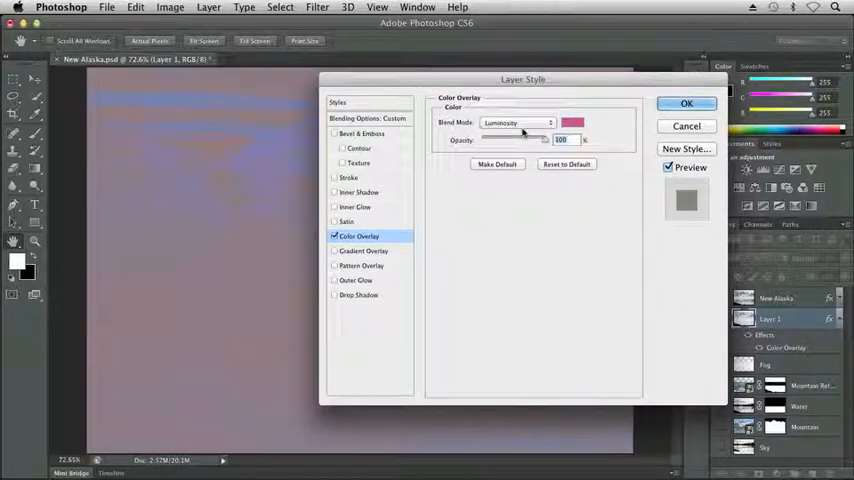
pyautogui.click(516, 122)
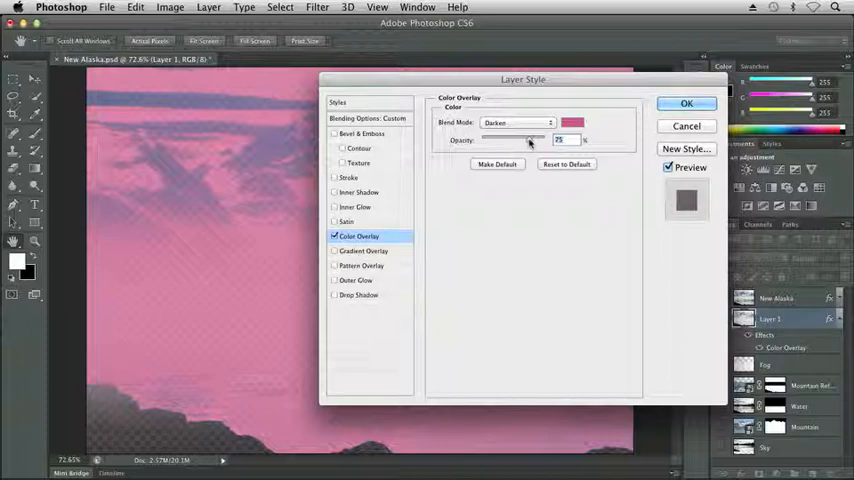
# Apply the pink overlay, add a new Layer 2 and fill it with white
pyautogui.click(688, 104)
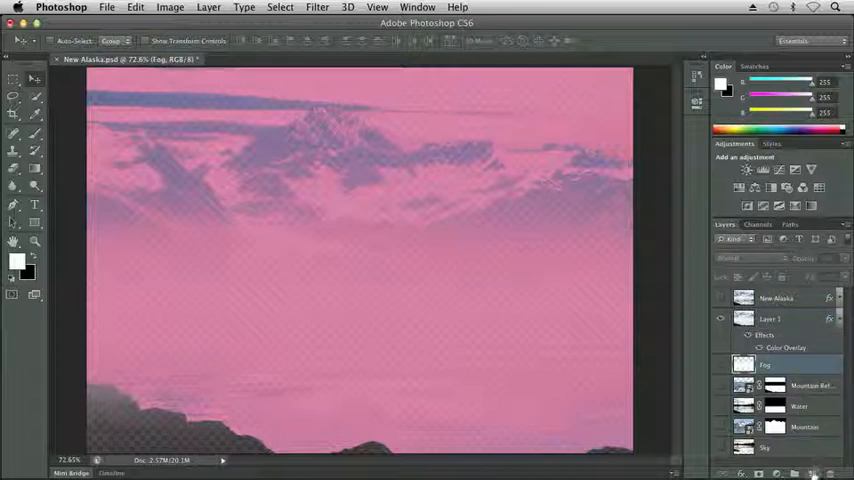
pyautogui.click(796, 474)
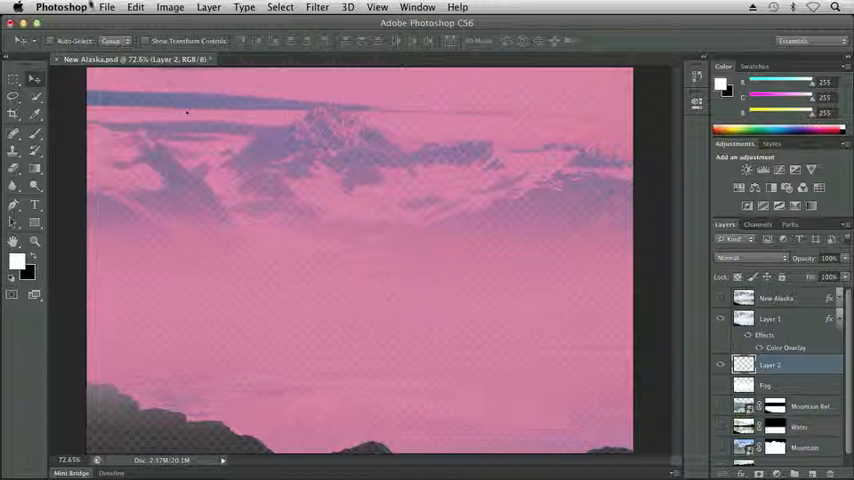
pyautogui.click(136, 8)
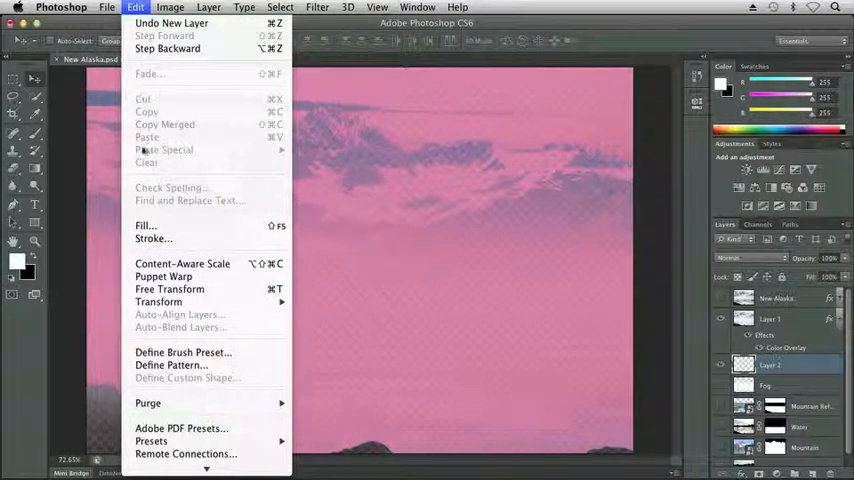
pyautogui.click(144, 226)
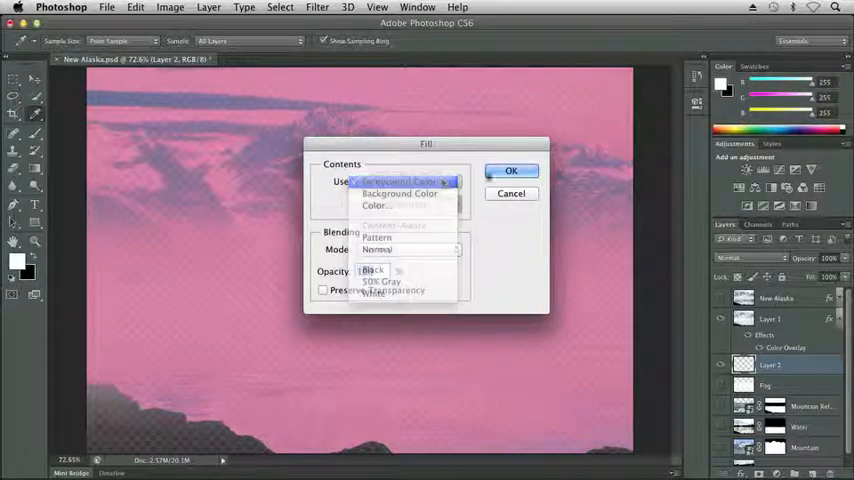
pyautogui.click(512, 172)
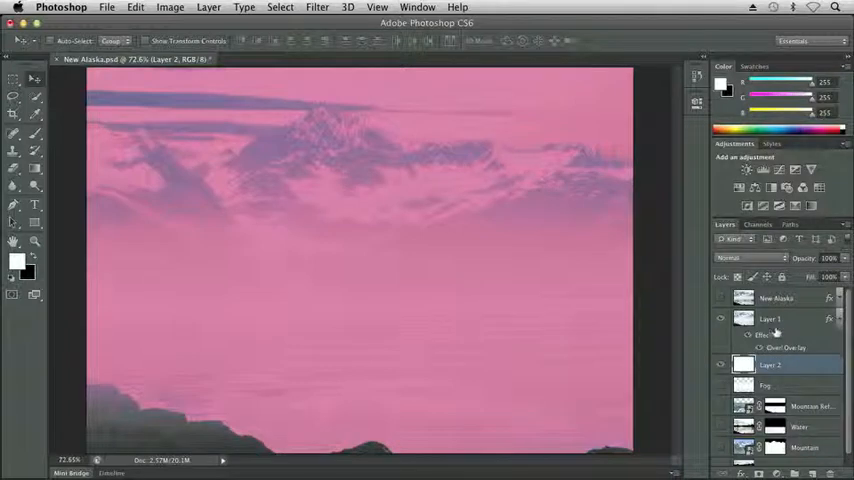
# Retune the opacity of Layer 1's pink colour overlay and apply it
pyautogui.click(784, 318)
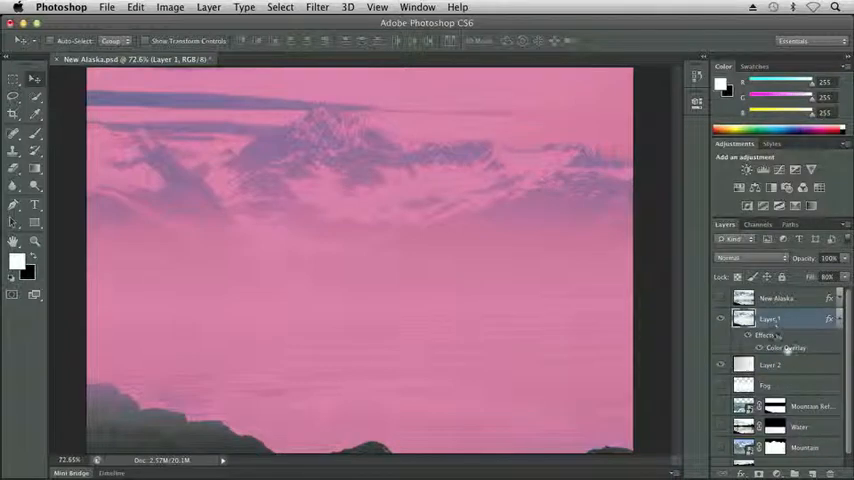
pyautogui.doubleClick(788, 348)
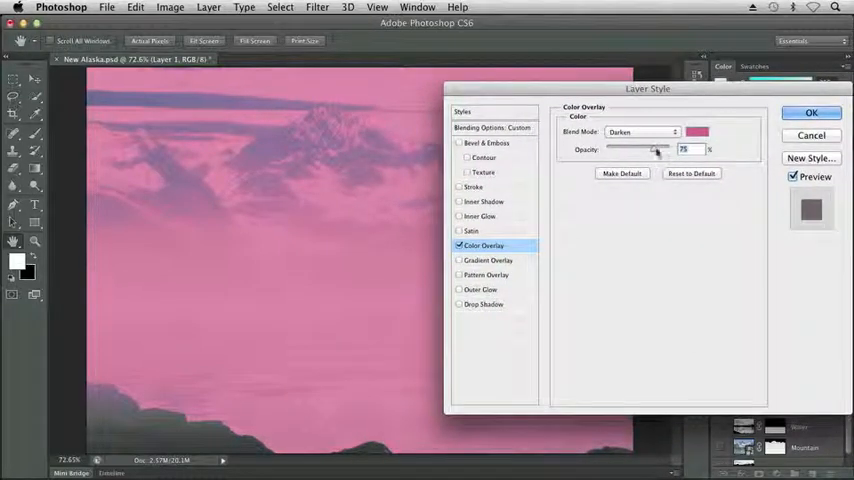
pyautogui.moveTo(656, 148); pyautogui.dragTo(636, 148)
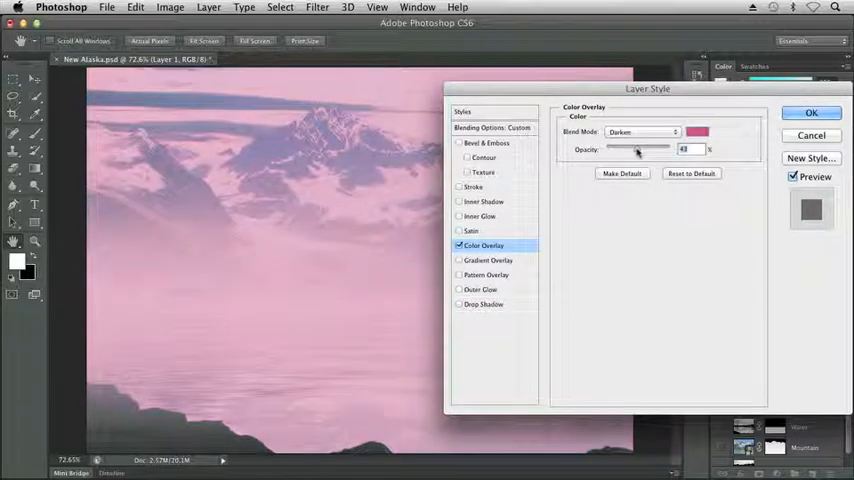
pyautogui.moveTo(636, 148); pyautogui.dragTo(642, 148)
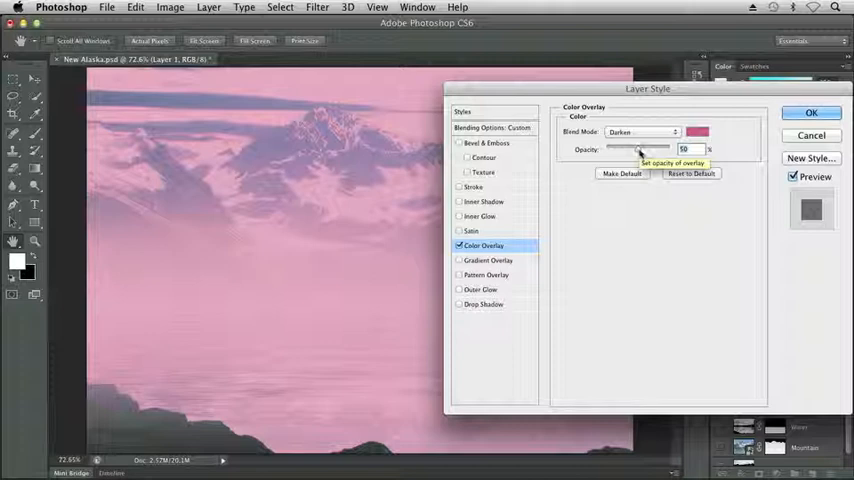
pyautogui.moveTo(638, 148); pyautogui.dragTo(648, 148)
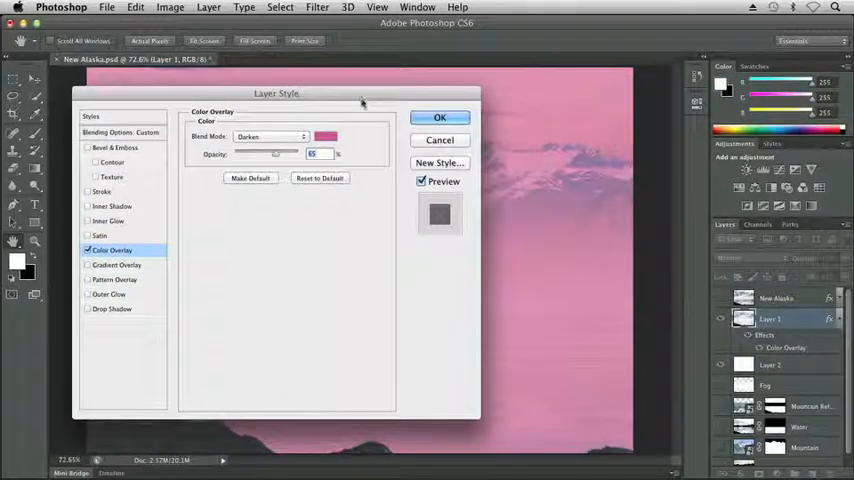
pyautogui.click(440, 116)
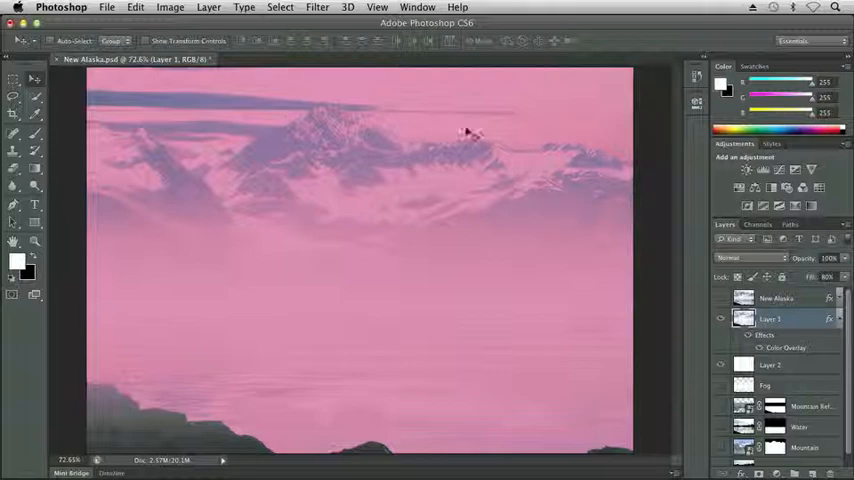
# Try a Canvas Texturizer texture in the Filter Gallery, then return to the scene
pyautogui.click(316, 8)
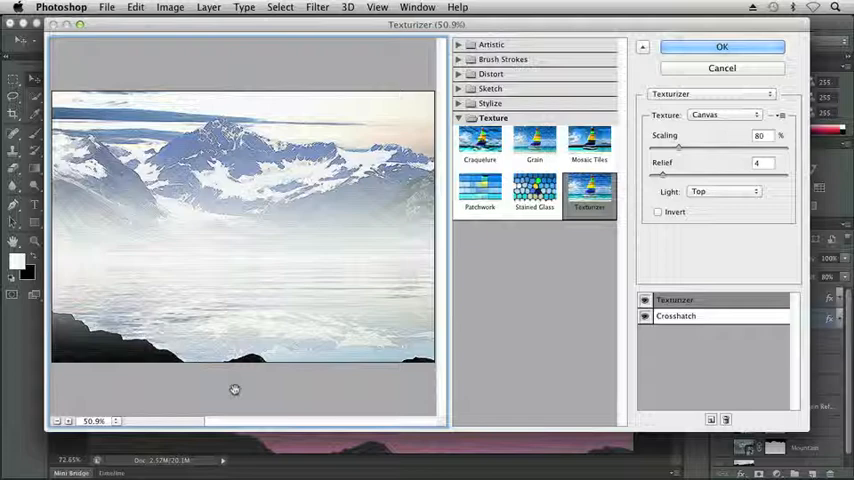
pyautogui.moveTo(400, 288)
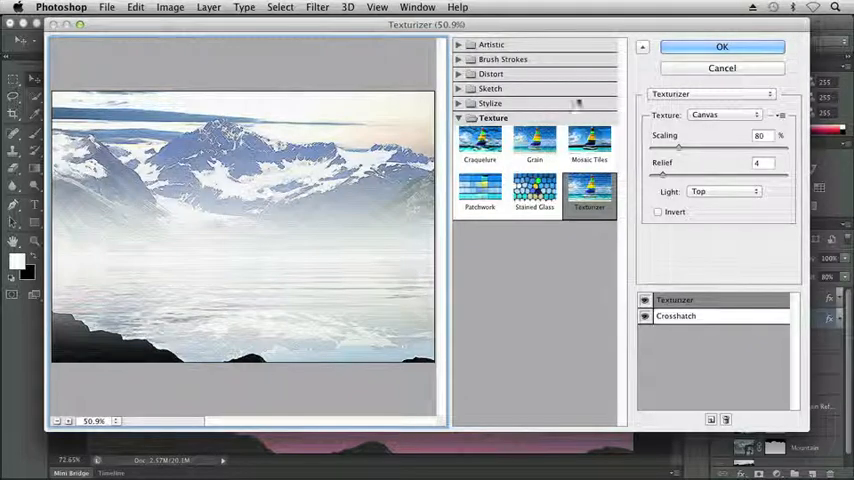
pyautogui.click(722, 46)
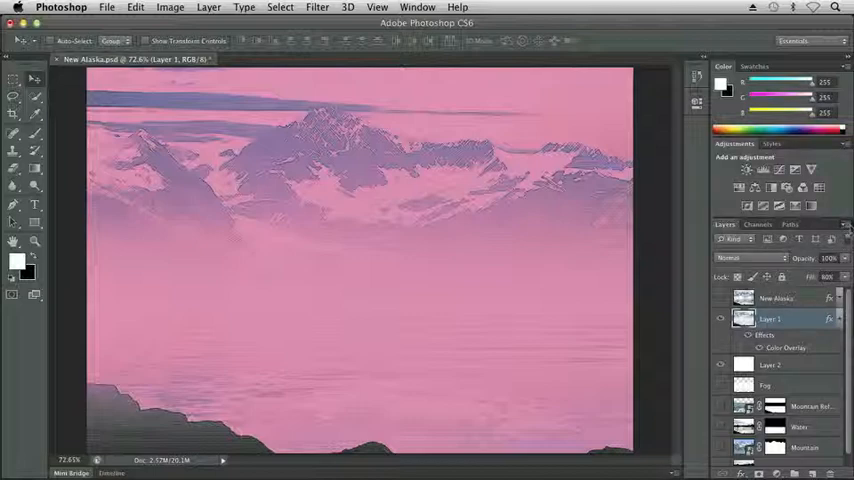
# Toggle a layer's visibility so the lake scene shows deeper purple-magenta contrast
pyautogui.click(720, 298)
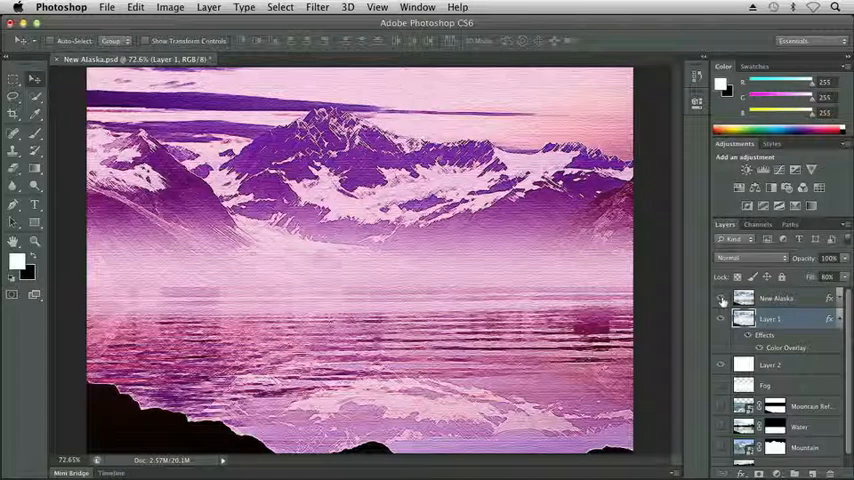